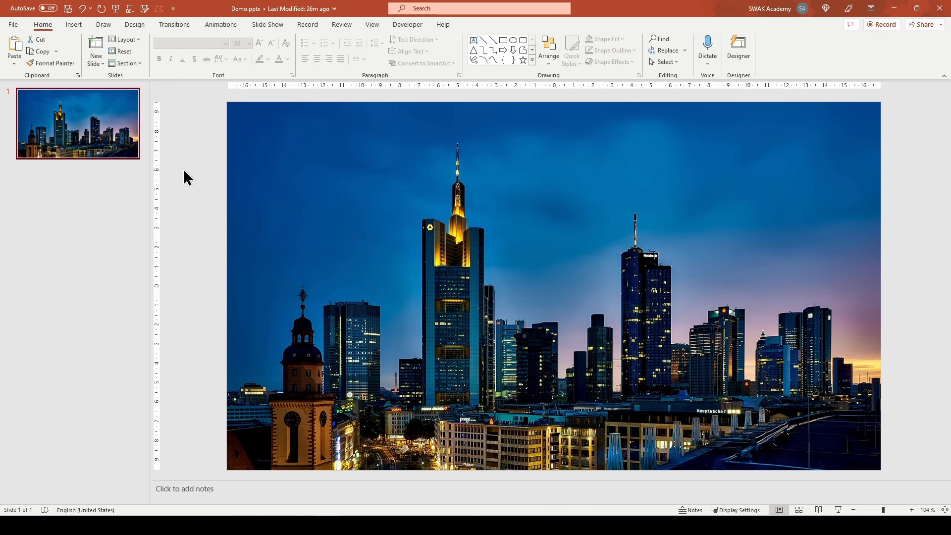
Step: Duplicate the Frankfurt skyline slide and select the photo on the copy
right_click(77, 124)
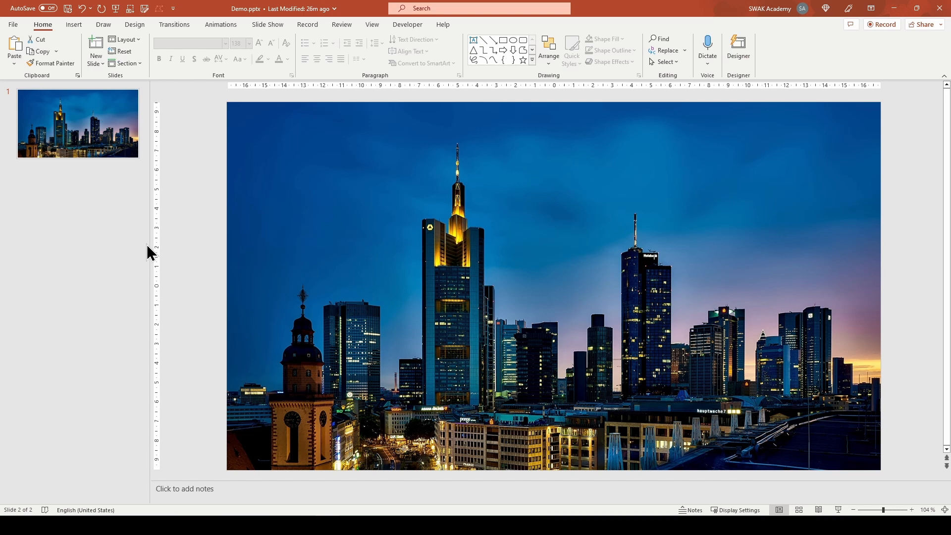
left_click(78, 202)
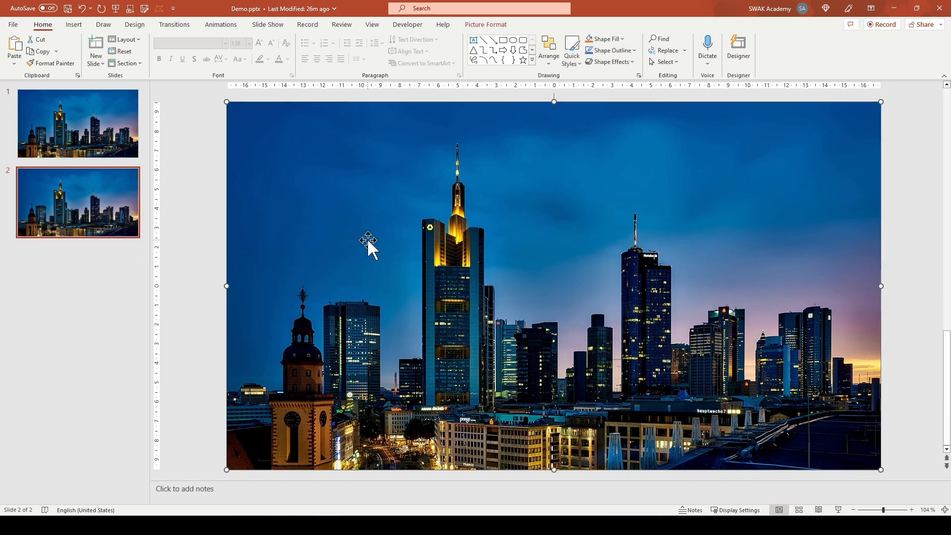
Step: Start Remove Background on the slide 2 skyline photo from Picture Format
left_click(485, 24)
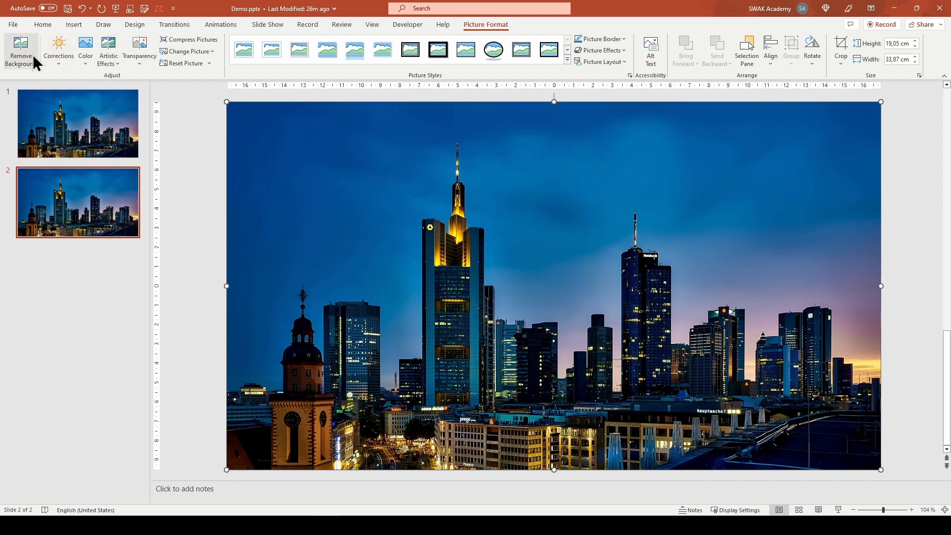
left_click(19, 52)
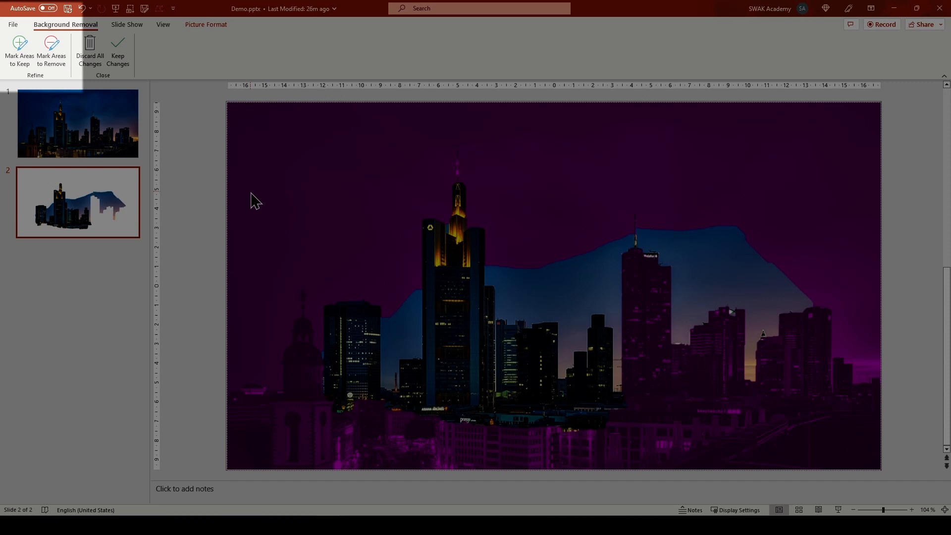
Step: Refine the removal by marking the right-side sky and the tower tip, leaving only buildings
left_click(19, 52)
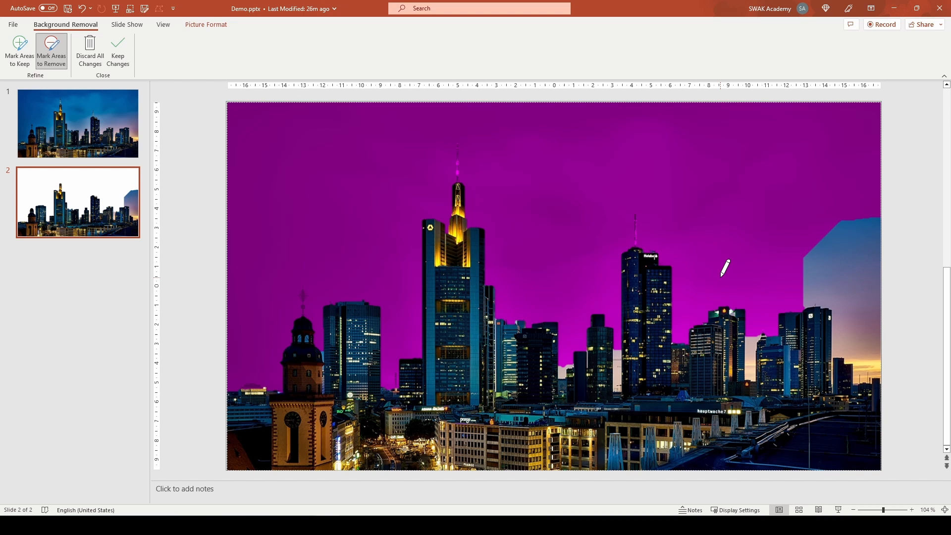
left_click_drag(725, 267, 867, 352)
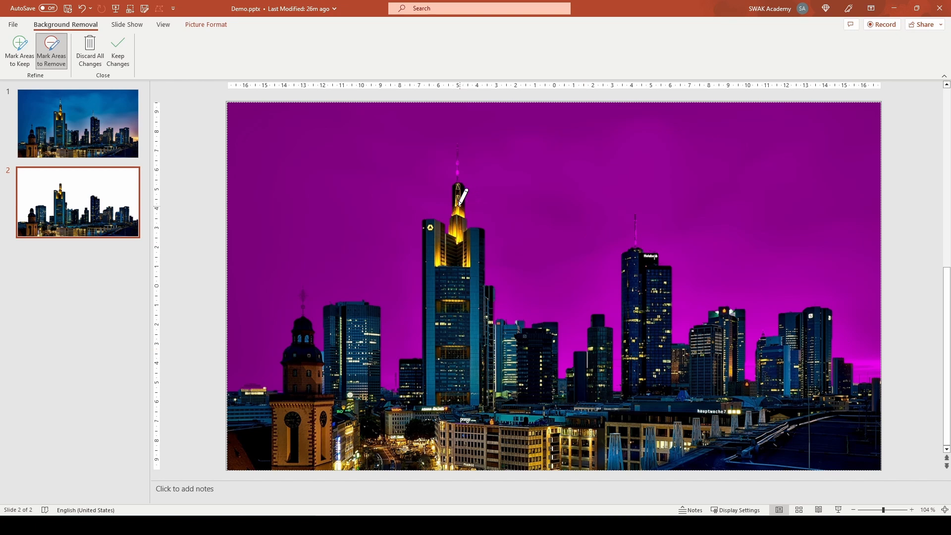
left_click(118, 52)
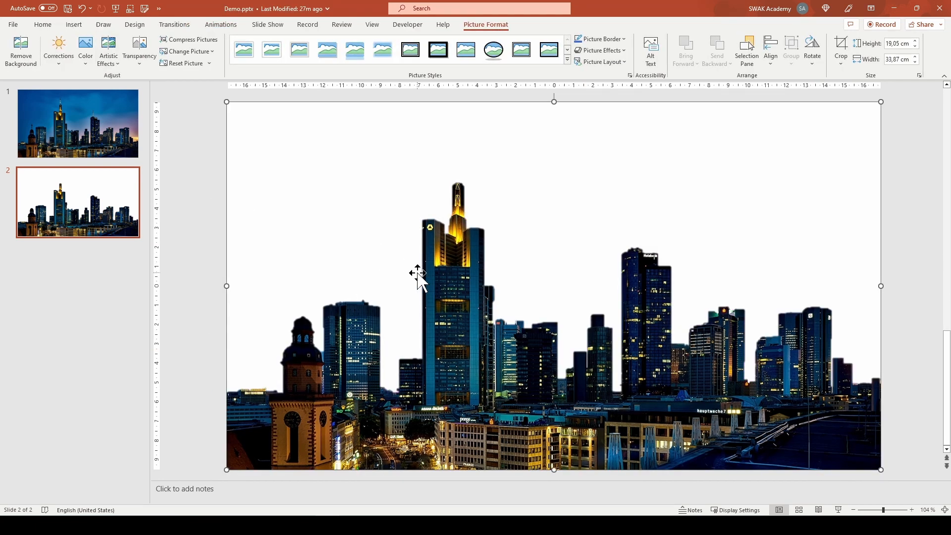
mouse_move(486, 337)
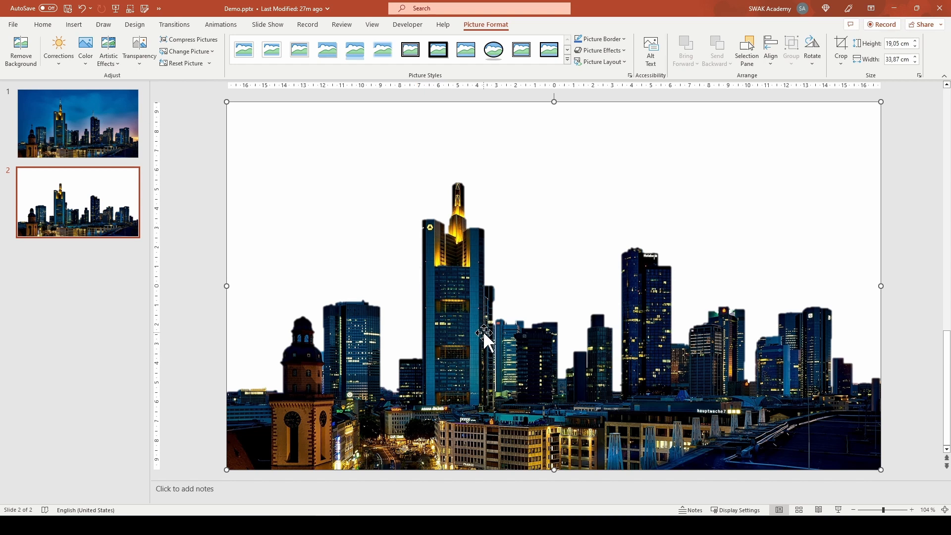
Step: Paste the buildings cutout onto slide 1 and center-align it over the original photo
left_click(78, 124)
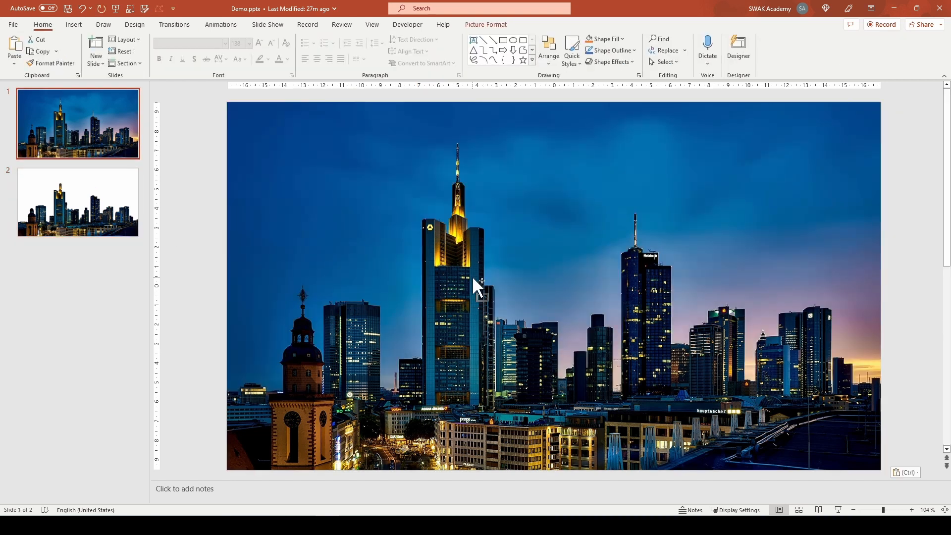
left_click(737, 50)
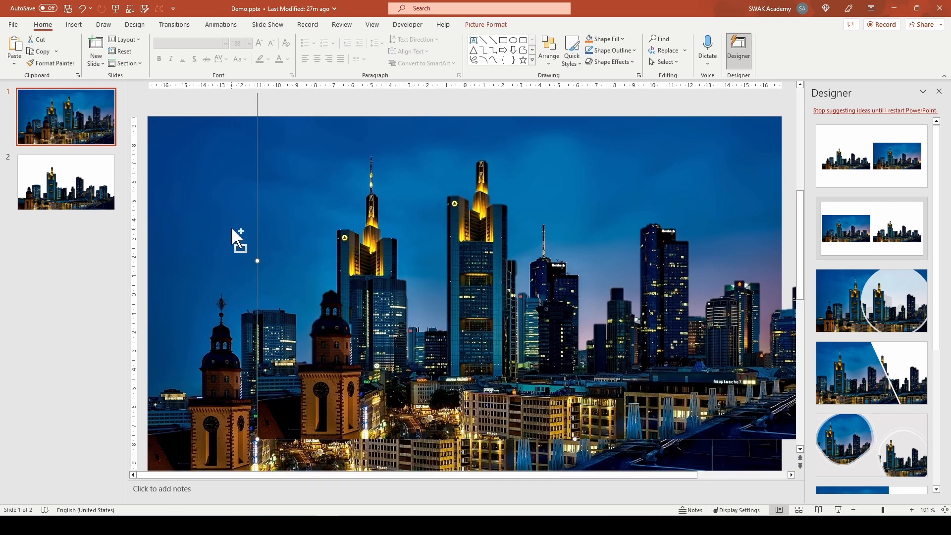
left_click(548, 50)
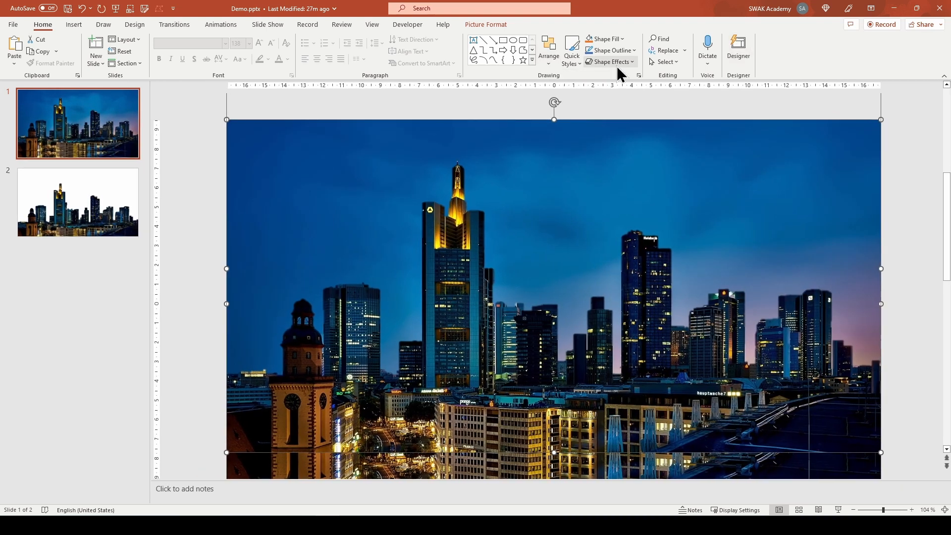
left_click(548, 50)
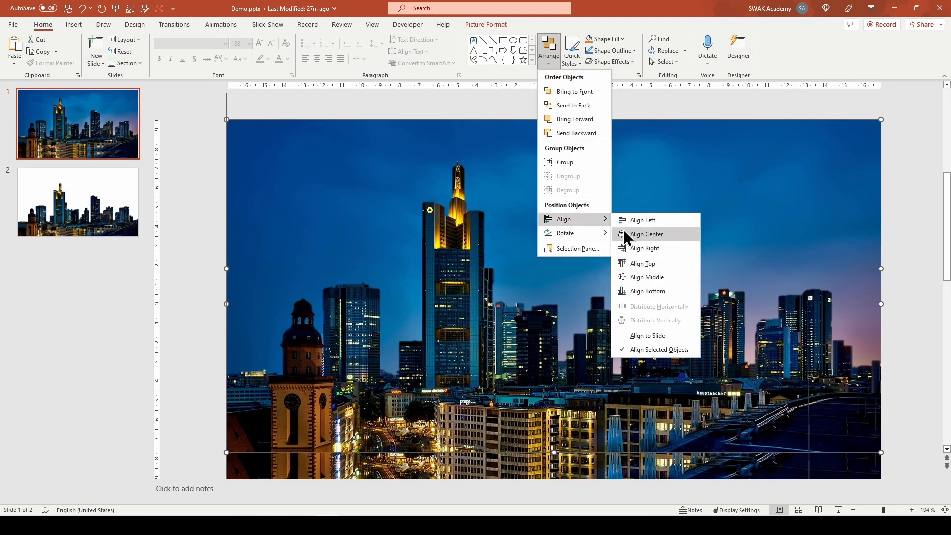
left_click(645, 234)
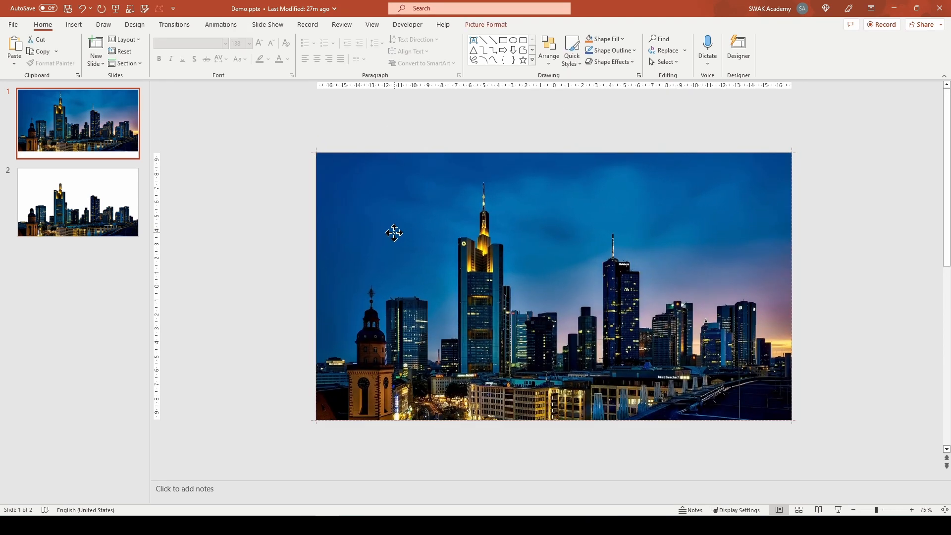
Step: Add a FRANKFURT text box at font size 140 across the skyline
left_click(74, 24)
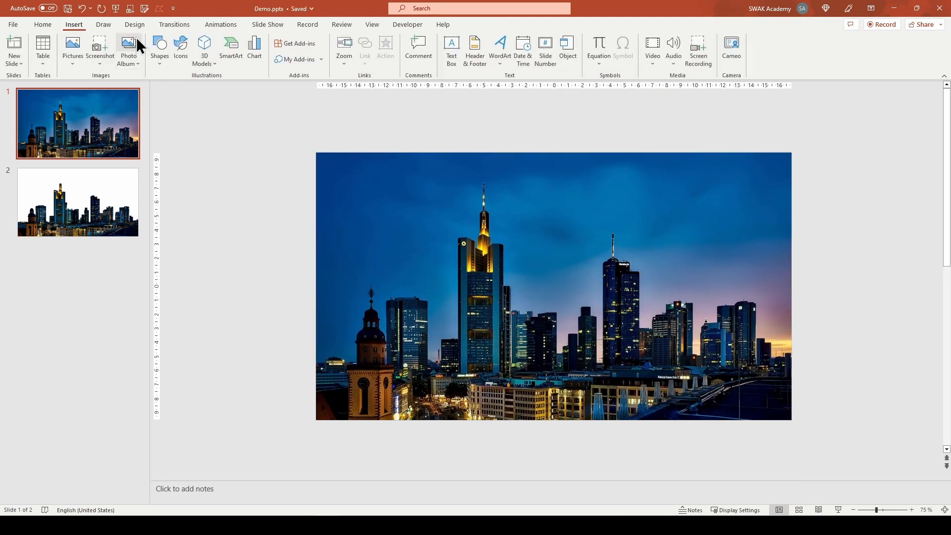
left_click(159, 50)
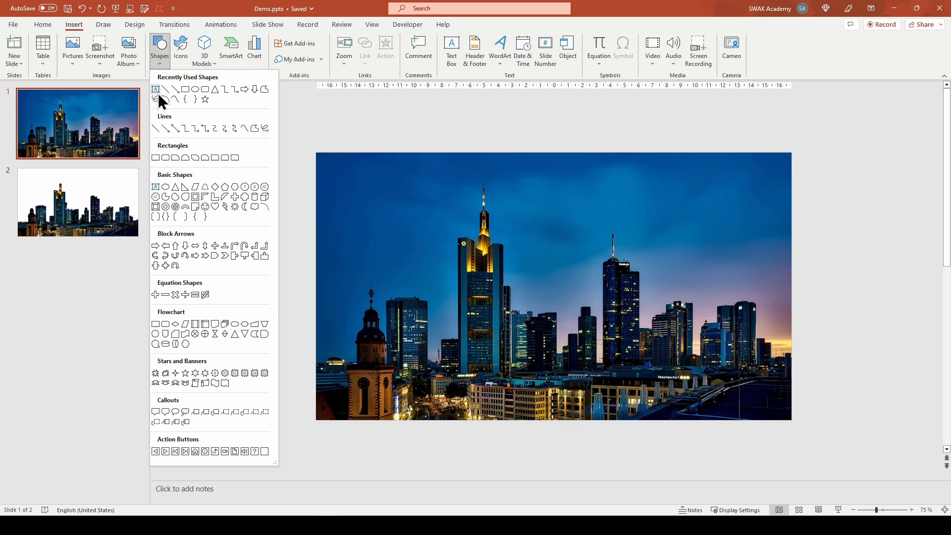
left_click(451, 49)
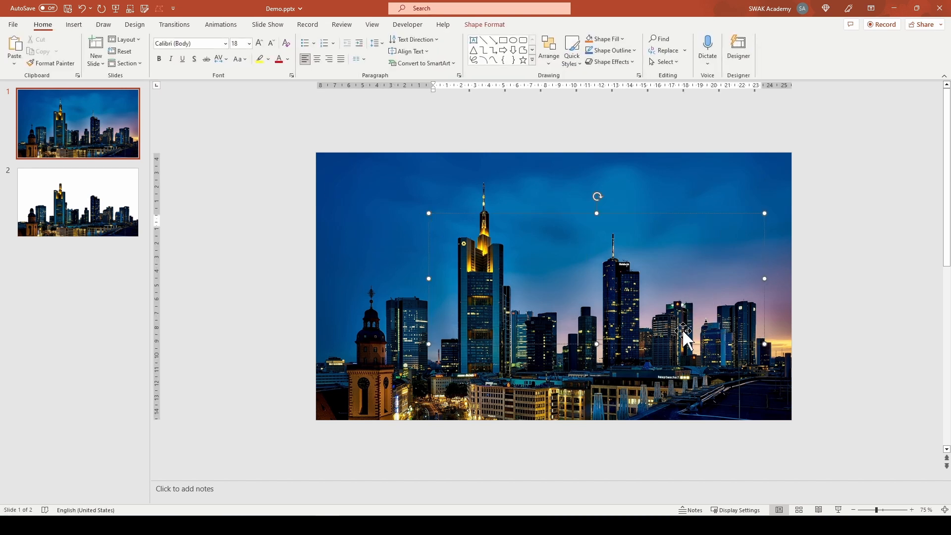
type("FRANKFURT")
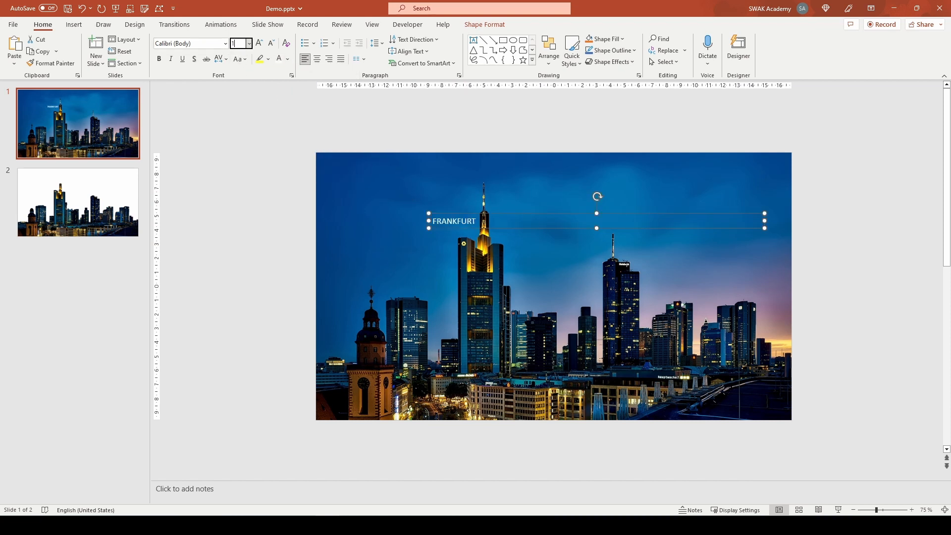
type("140")
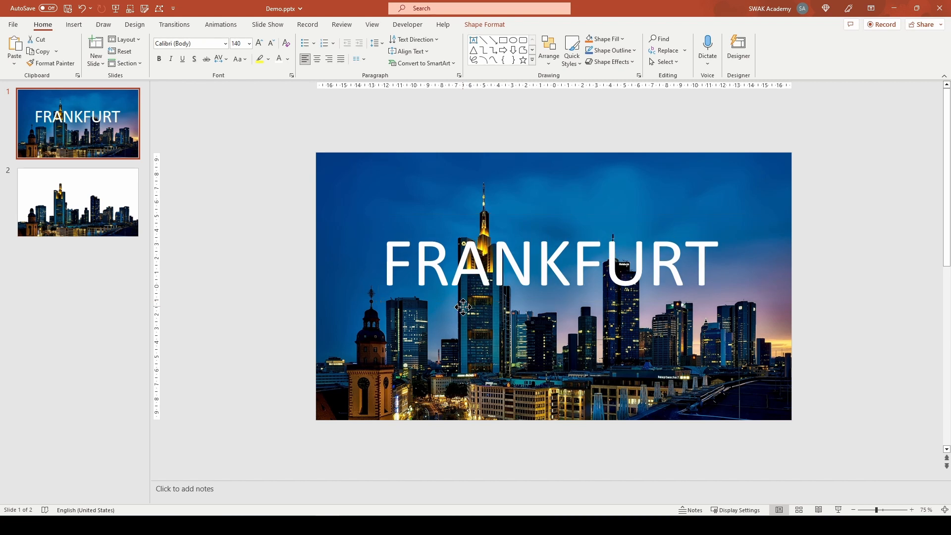
Step: Send the FRANKFURT text behind the cutout towers and duplicate the slide
right_click(463, 306)
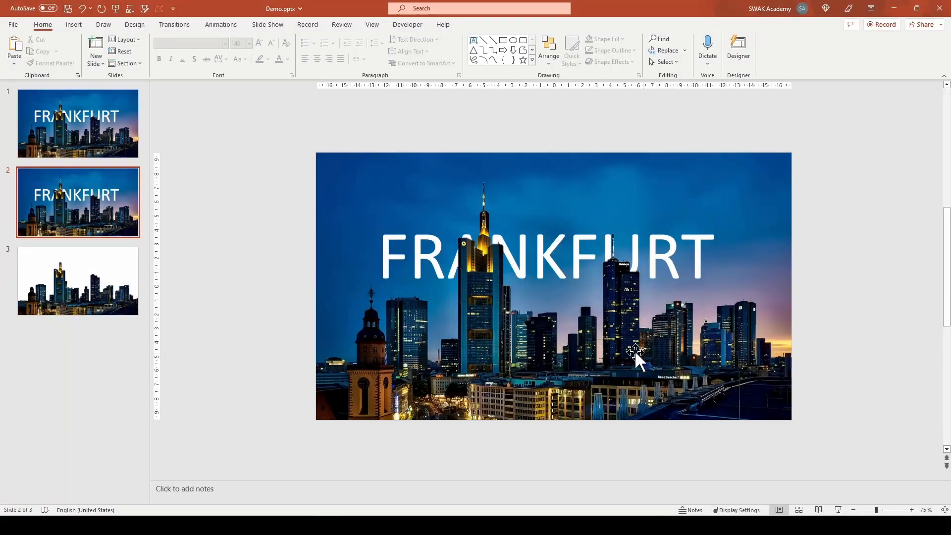
mouse_move(384, 246)
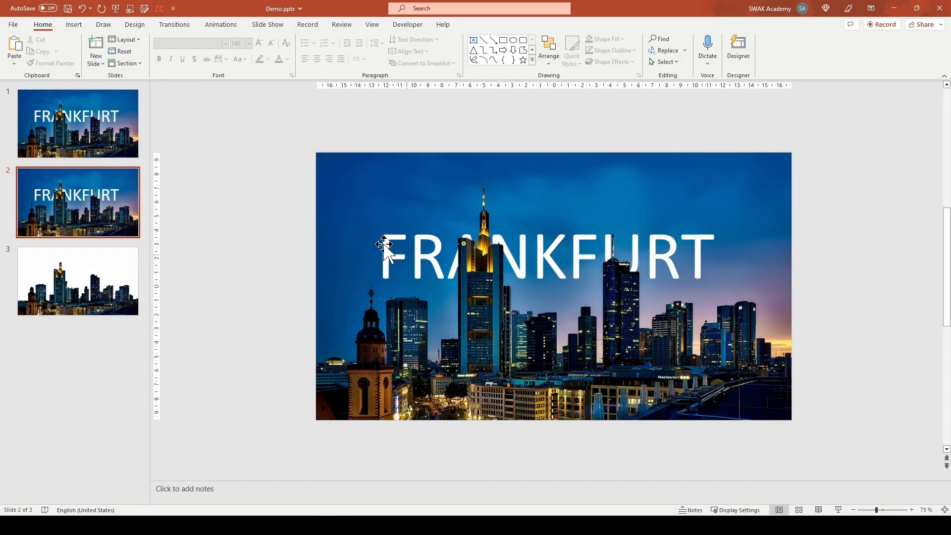
mouse_move(72, 54)
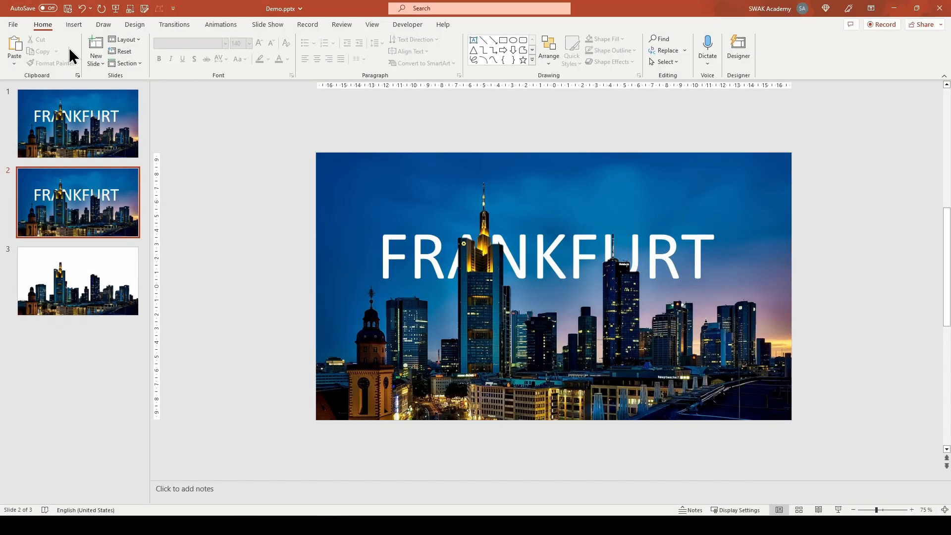
Step: Draw a rectangle over the U, select it with the photo, and preview Merge Shapes
left_click(159, 49)
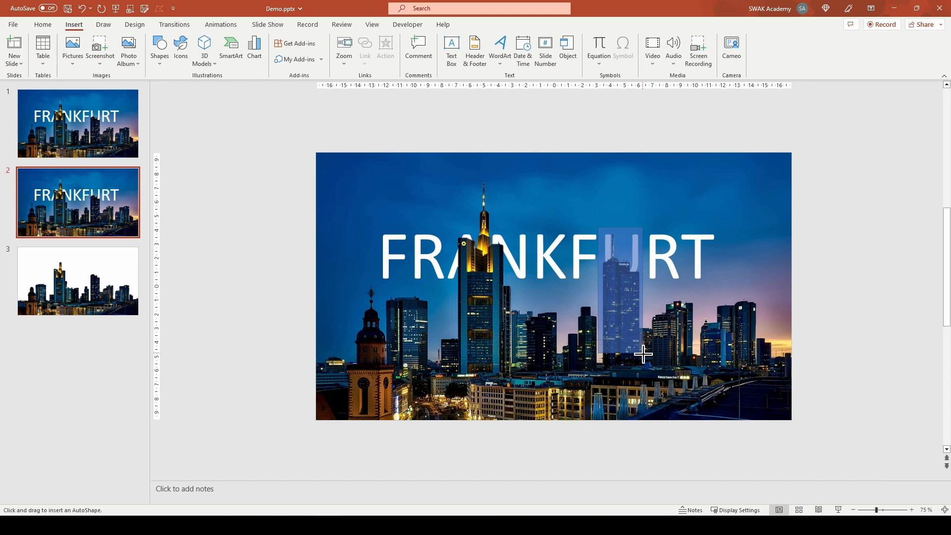
left_click_drag(619, 230, 641, 354)
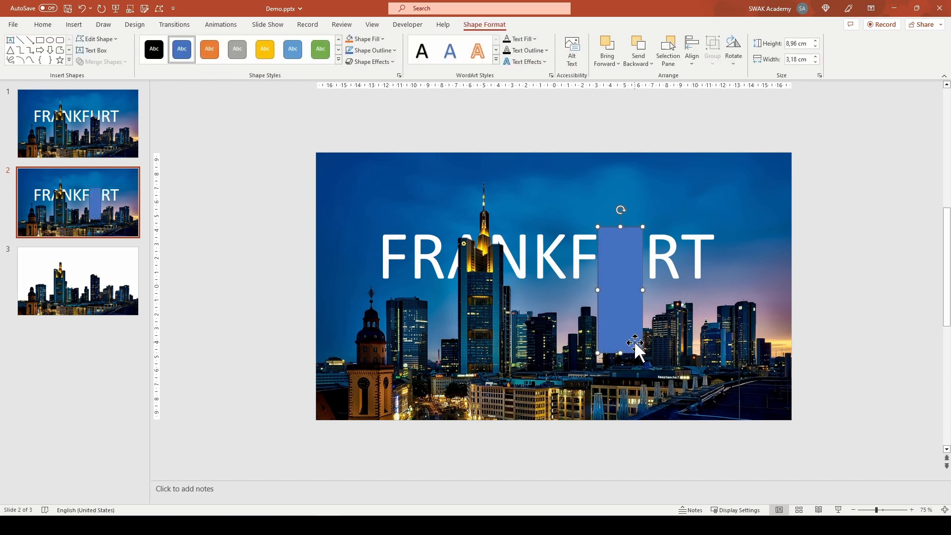
left_click(554, 286)
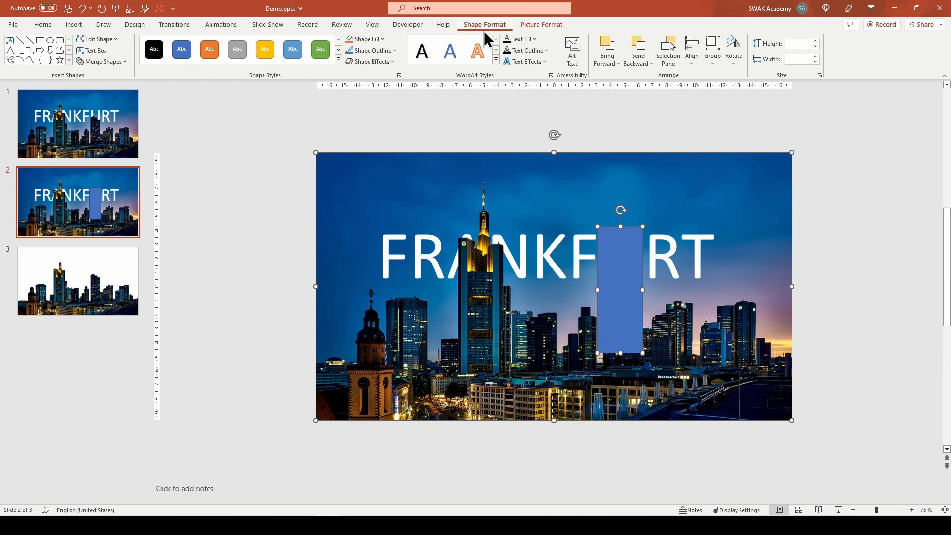
left_click(103, 61)
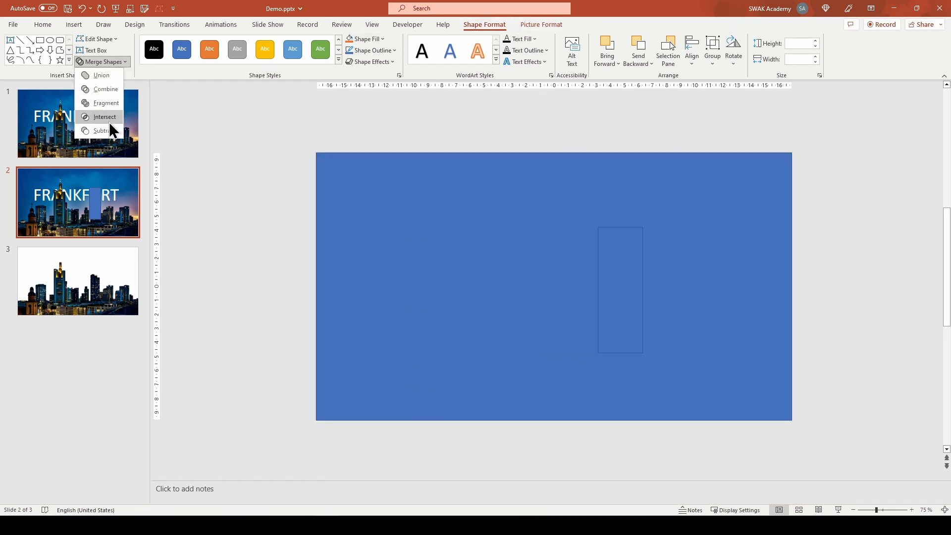